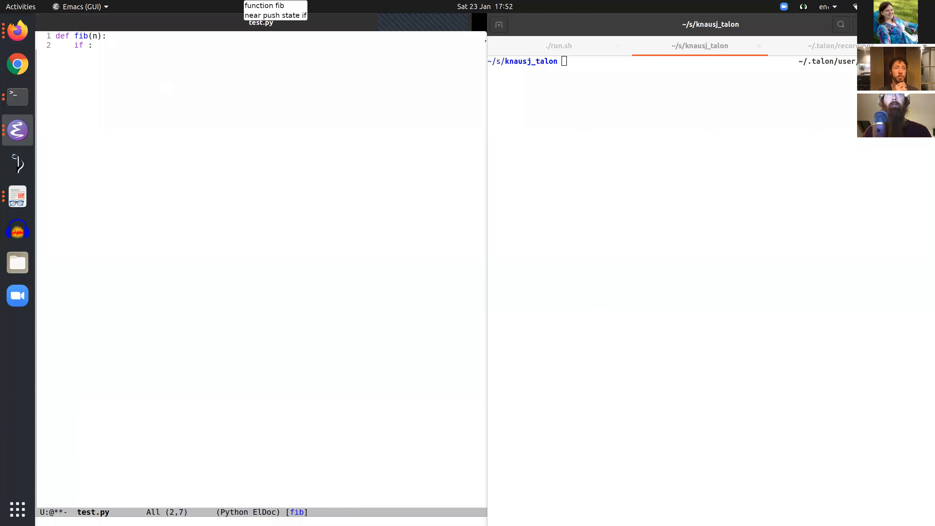
# Write fib's body: if n < 2 return 1, else return fib(n-1) + fib(n).
pyautogui.write('n < 2')
pyautogui.write('return')
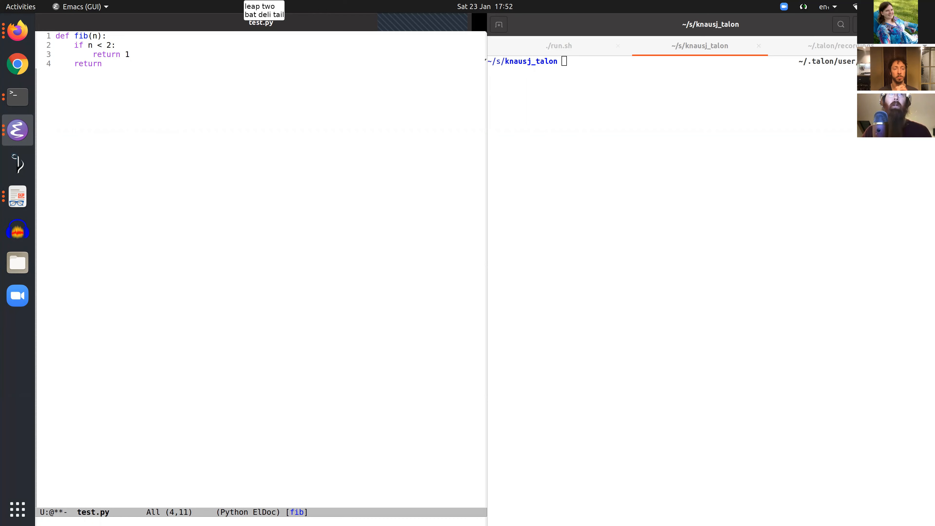
pyautogui.write('fib(n-1)')
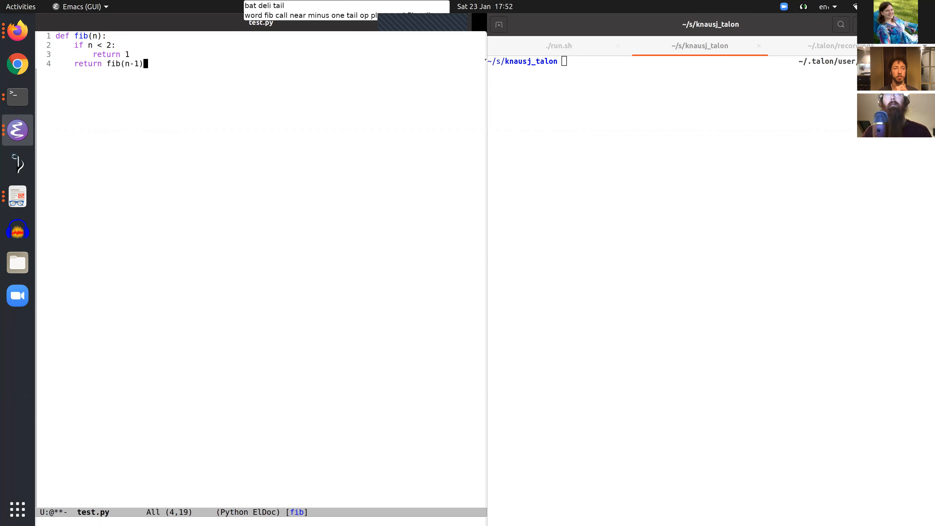
pyautogui.write('+ fib(n)')
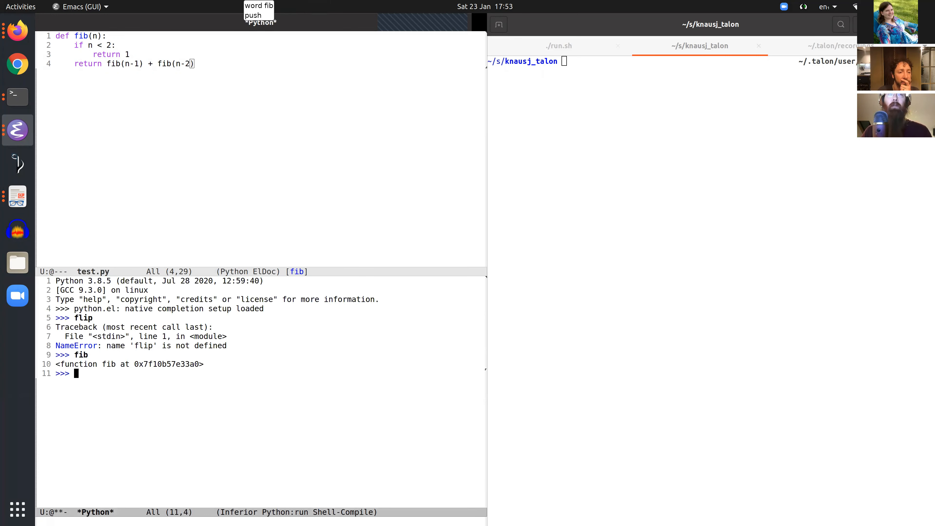
# Run the list comprehension [fib(i) for i in range(...)] at the >>> prompt.
pyautogui.write('[fib(i)]')
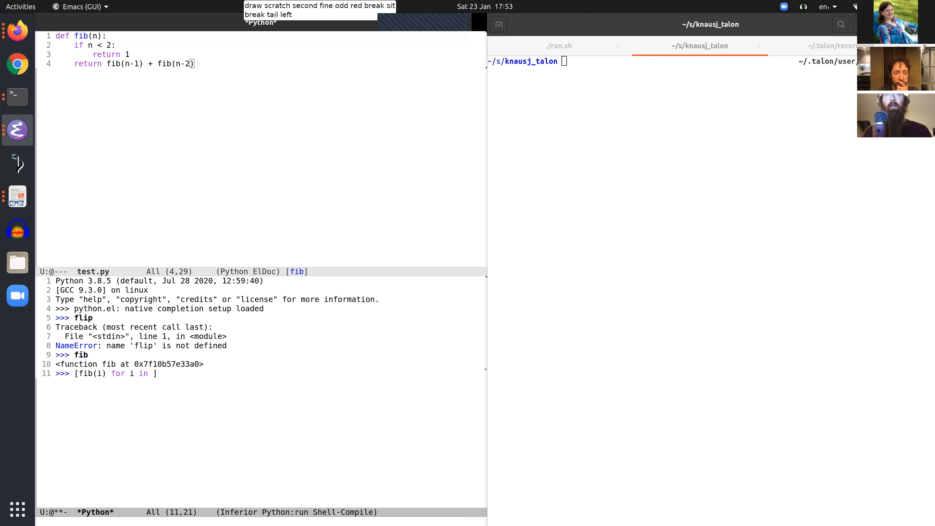
pyautogui.write('range(100')
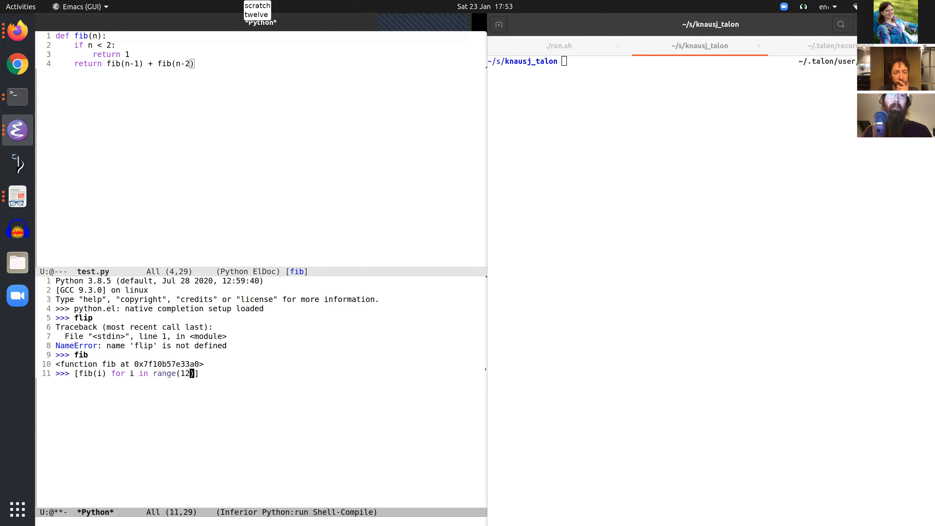
pyautogui.press('Return')
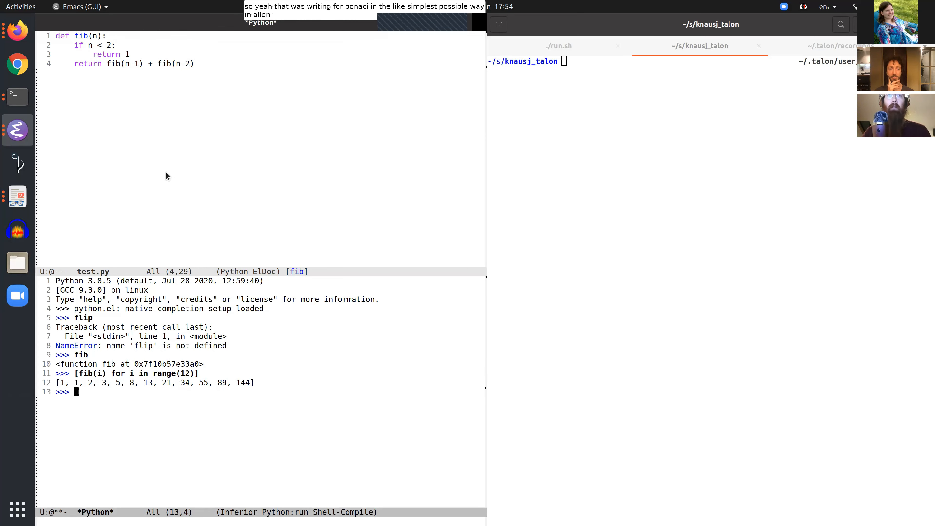
pyautogui.moveTo(71, 395)
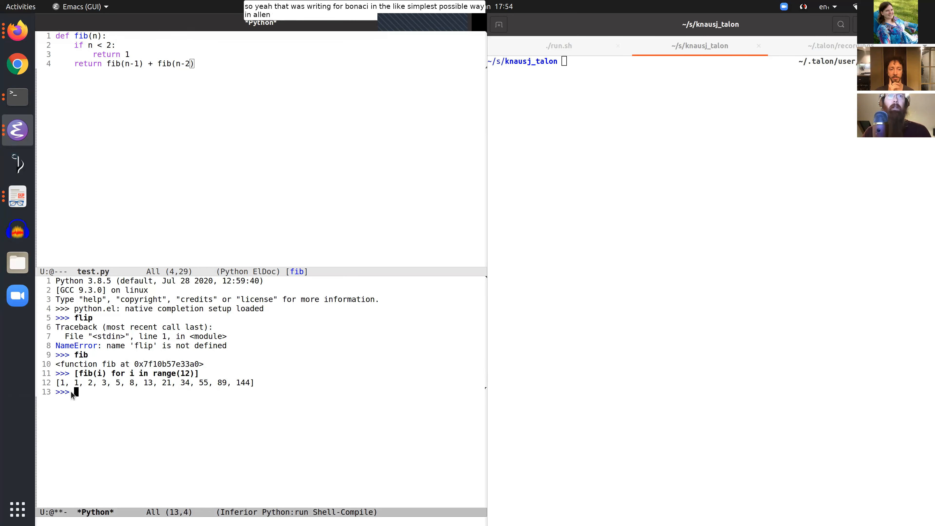